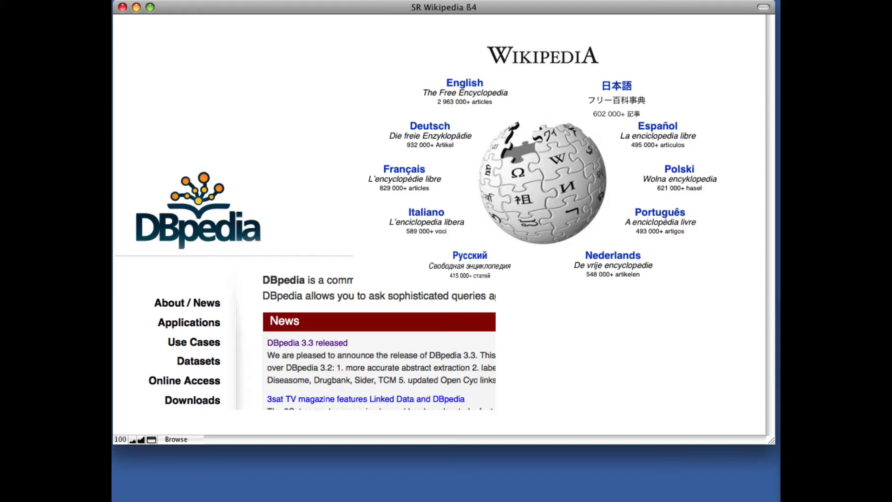
- Dismiss the intro slide so the SR Wikipedia file shows the Eric Clapton record
{"action": "left_click", "coordinate": [199, 361]}
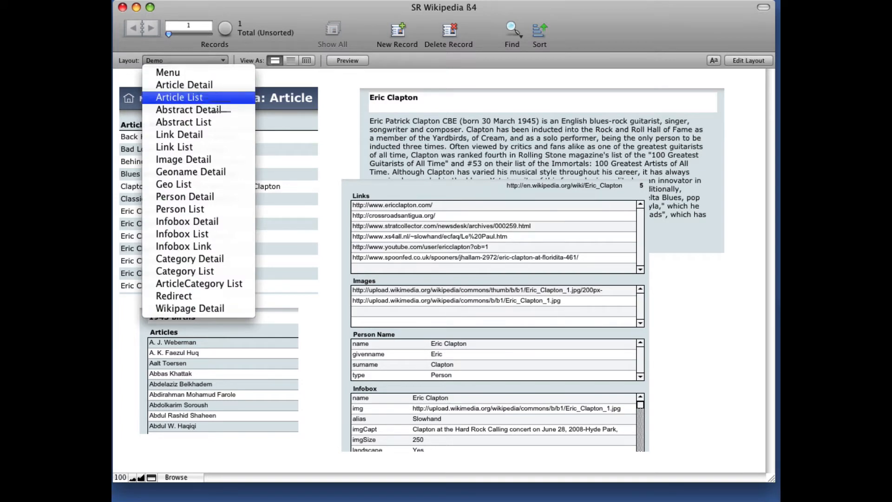
- View the Article List layout, then the Link List layout
{"action": "left_click", "coordinate": [179, 97]}
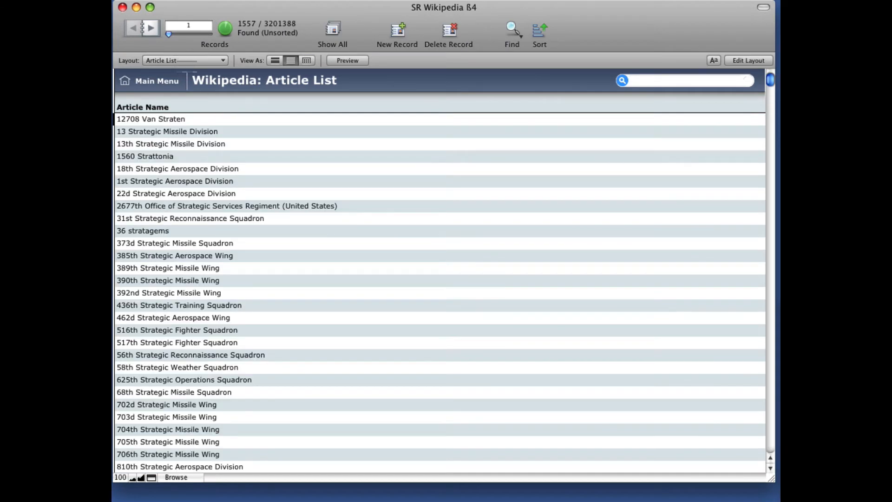
{"action": "left_click", "coordinate": [184, 61]}
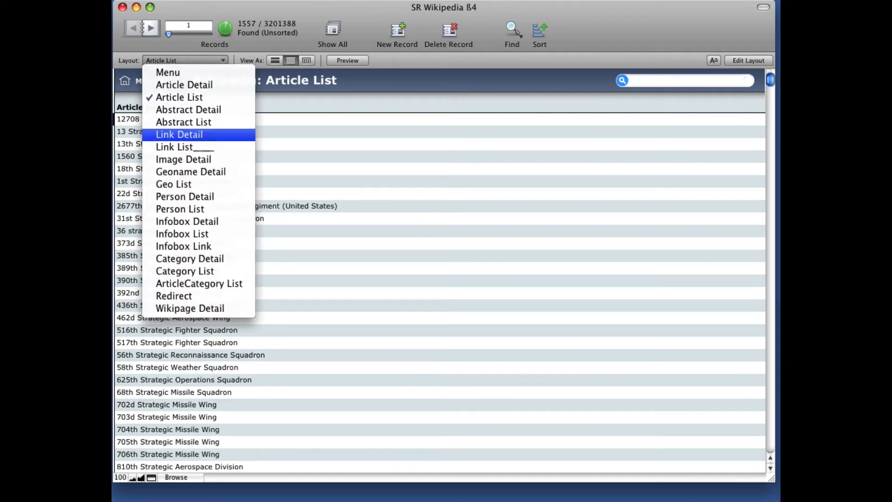
{"action": "left_click", "coordinate": [174, 147]}
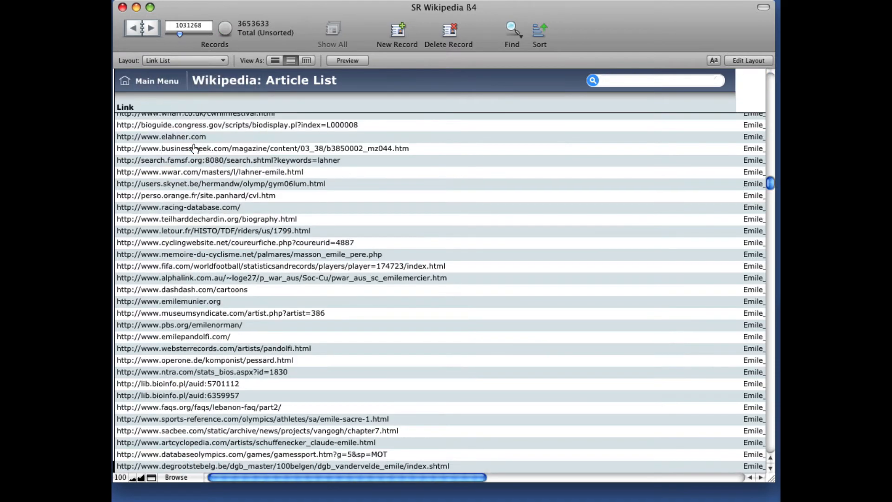
- Switch to the Menu layout showing the Wikipedia Sample File main menu
{"action": "left_click", "coordinate": [184, 59]}
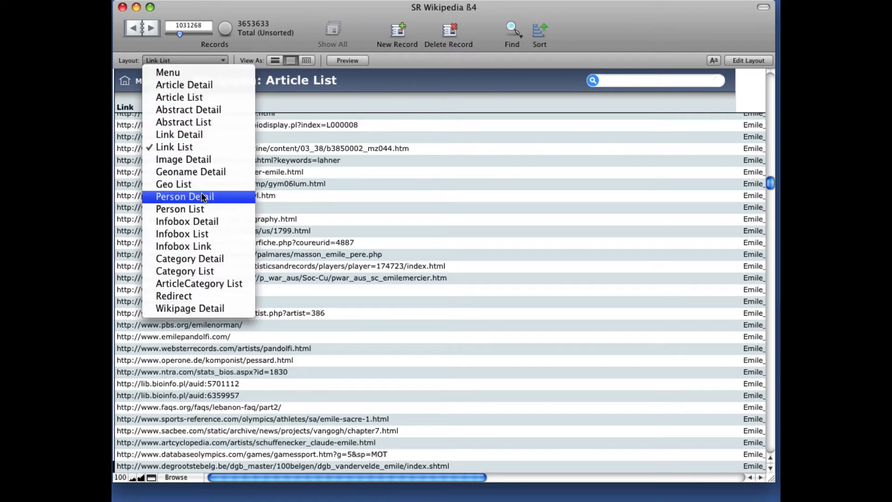
{"action": "mouse_move", "coordinate": [199, 209]}
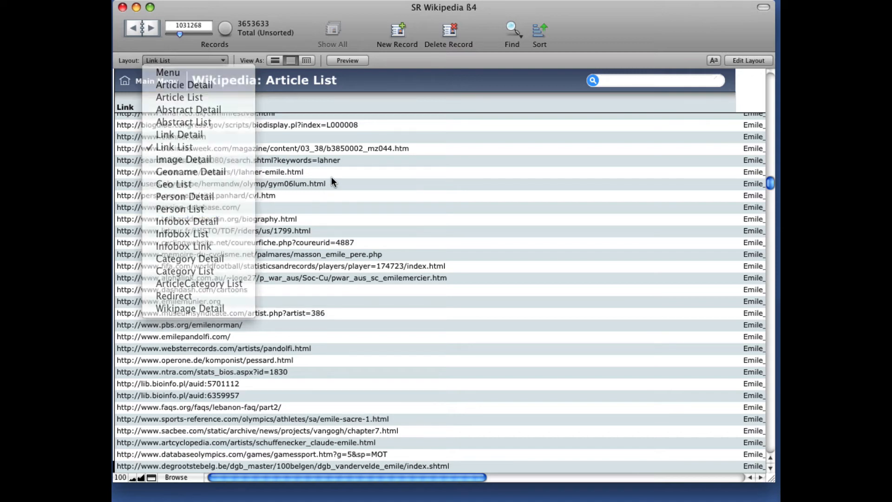
{"action": "left_click", "coordinate": [168, 73]}
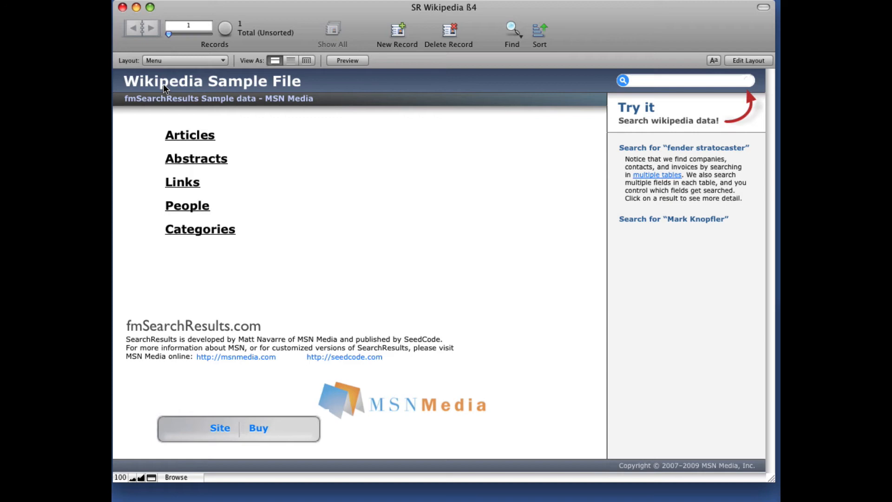
- Search all tables for 'eric clapton', returning 25 articles, 589 abstracts, 1 person, 4 categories
{"action": "left_click", "coordinate": [682, 80]}
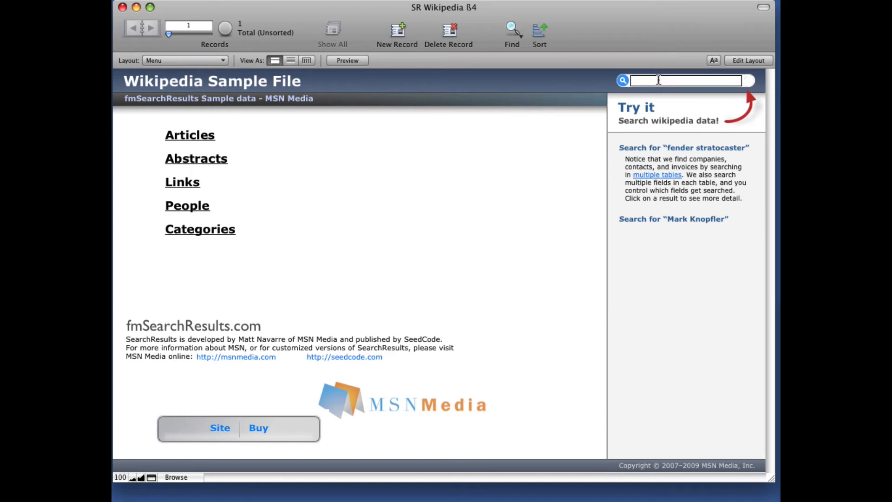
{"action": "type", "text": "eric clapton"}
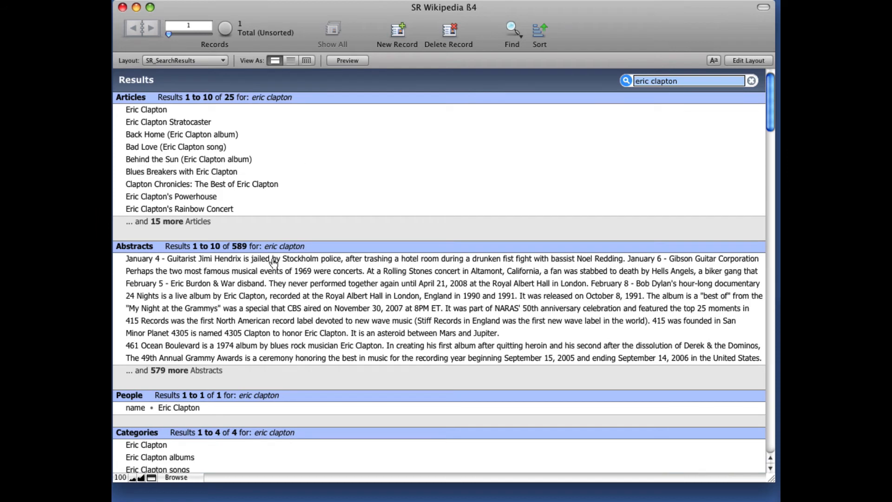
{"action": "mouse_move", "coordinate": [216, 150]}
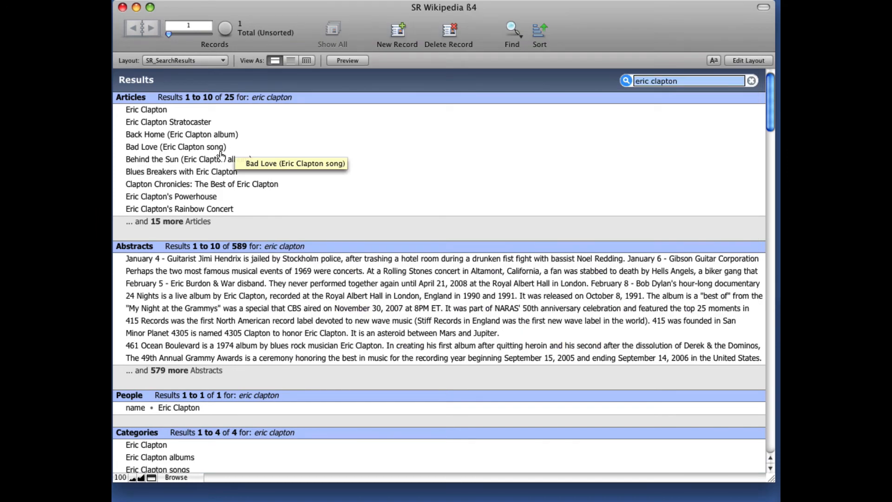
{"action": "mouse_move", "coordinate": [153, 111]}
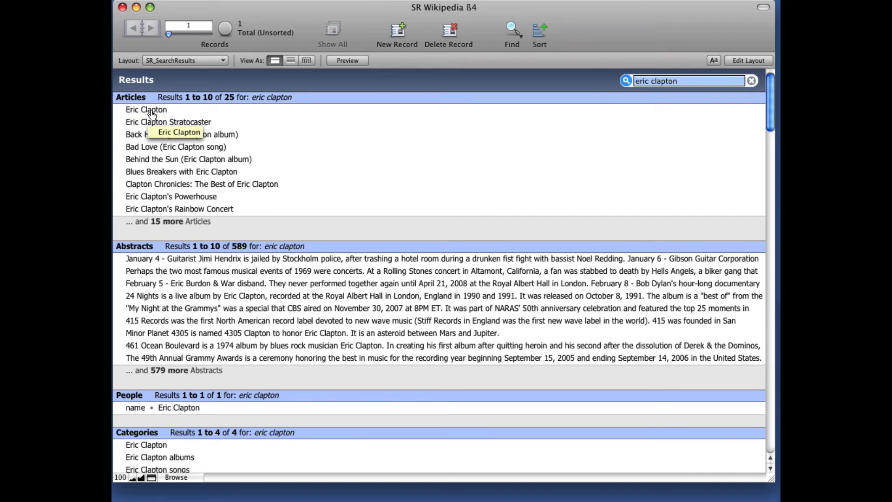
- Open the Eric Clapton article result in the Article Detail layout
{"action": "left_click", "coordinate": [145, 110]}
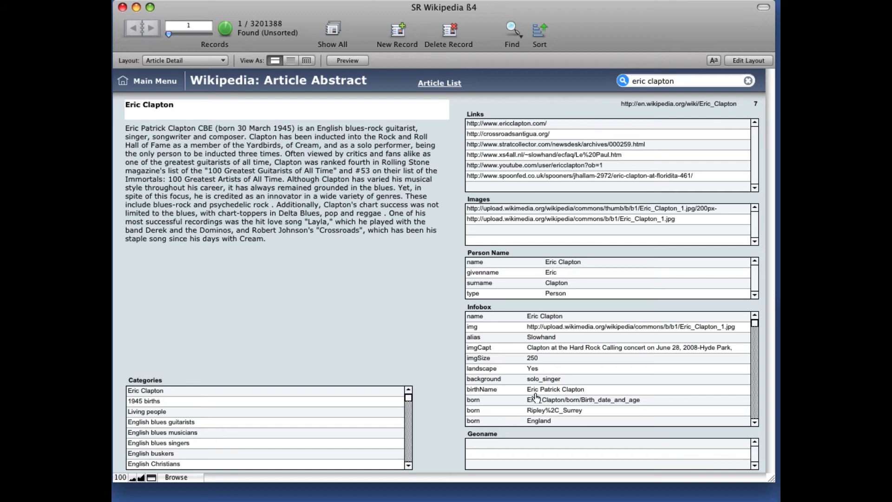
{"action": "mouse_move", "coordinate": [511, 266]}
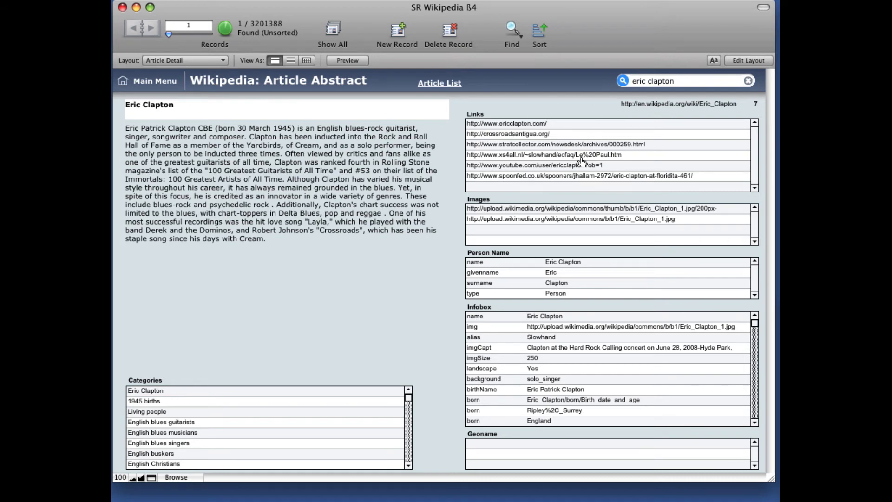
{"action": "mouse_move", "coordinate": [293, 277]}
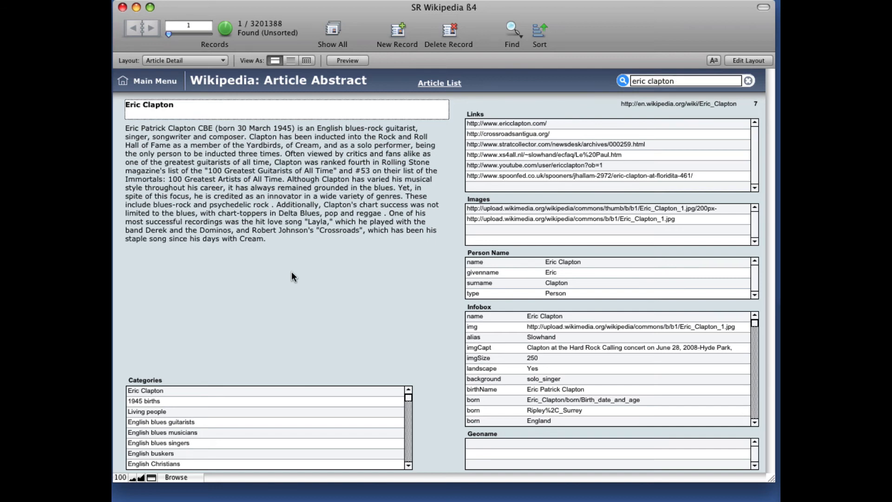
- Search for 'fender strat' and open the Fender electric guitars category result
{"action": "type", "text": "fe"}
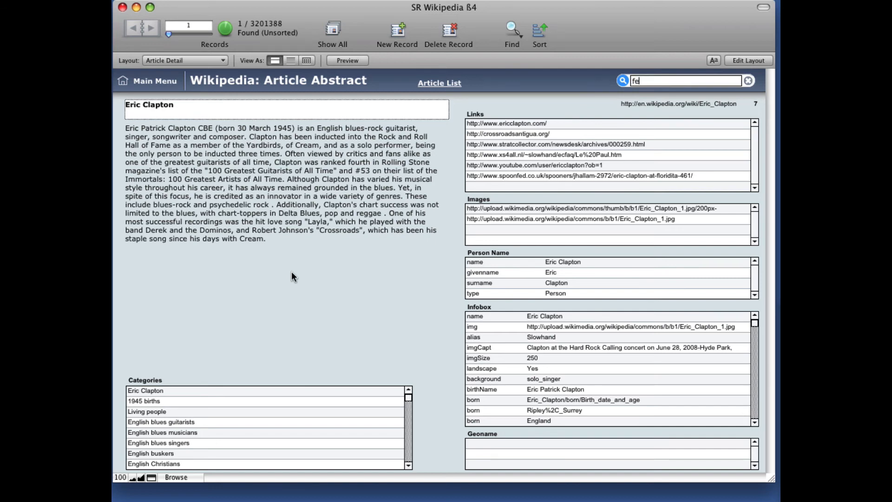
{"action": "type", "text": "fender strat"}
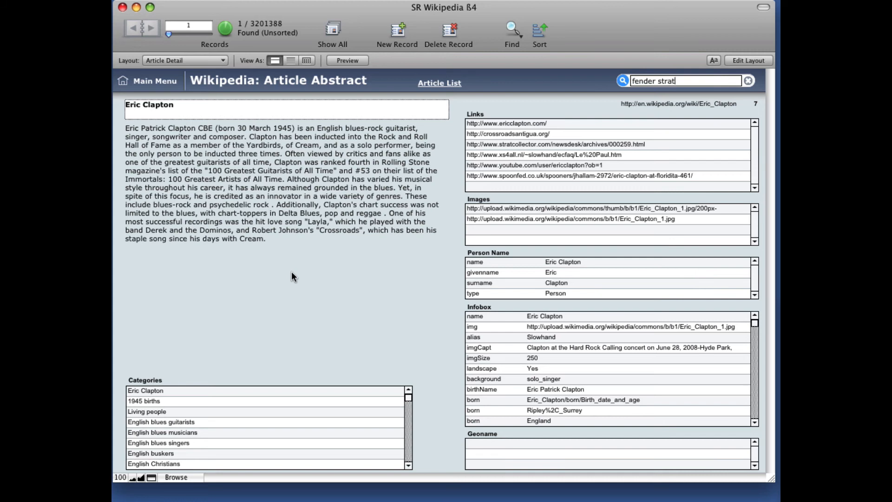
{"action": "key", "text": "Return"}
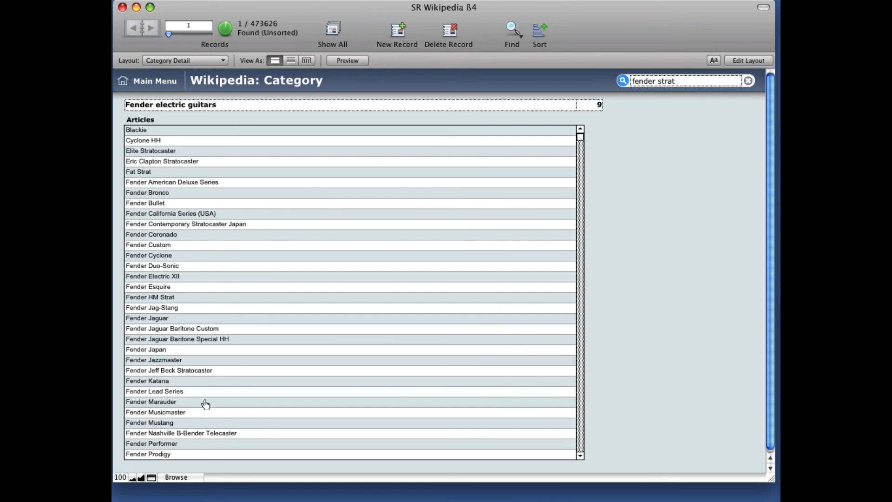
{"action": "mouse_move", "coordinate": [146, 321]}
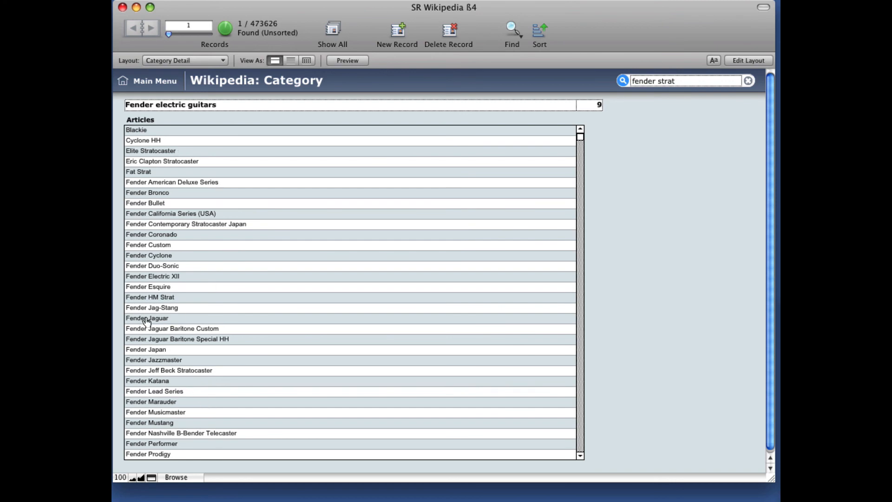
{"action": "double_click", "coordinate": [147, 318]}
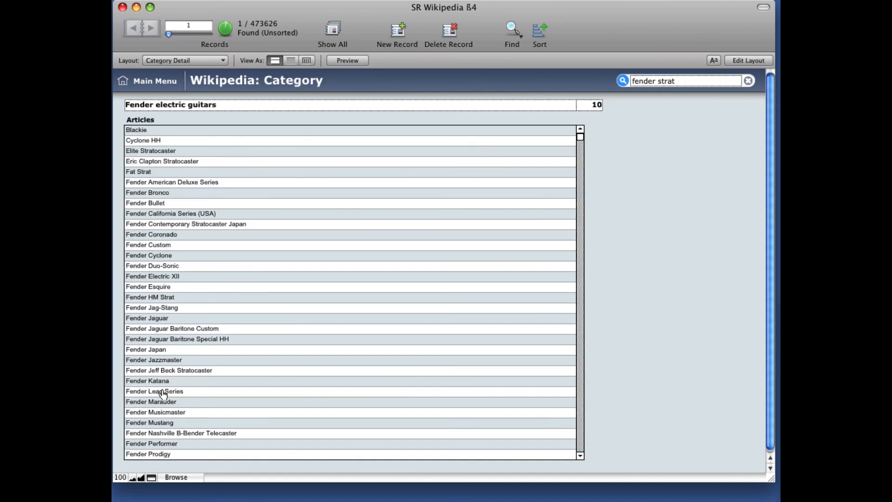
{"action": "mouse_move", "coordinate": [250, 353]}
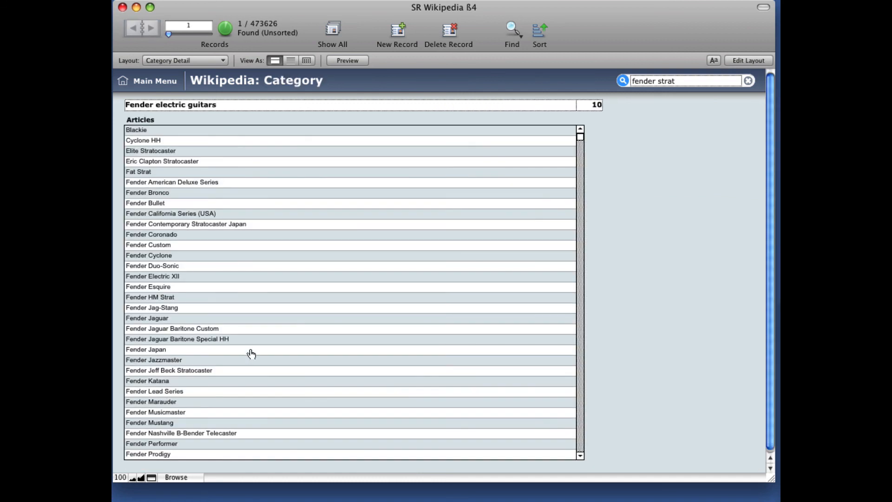